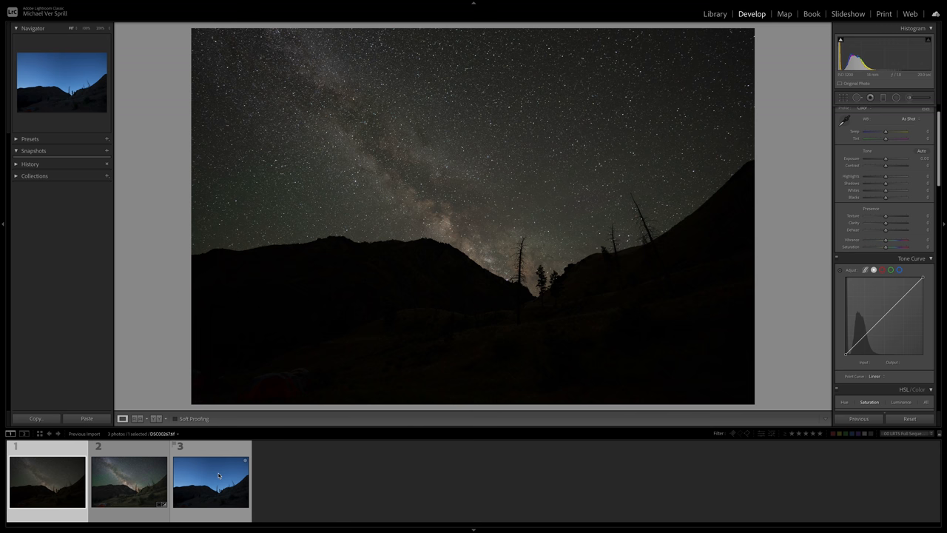
Step: Load the third filmstrip photo, the blue-hour foreground of hills and trees
click(129, 481)
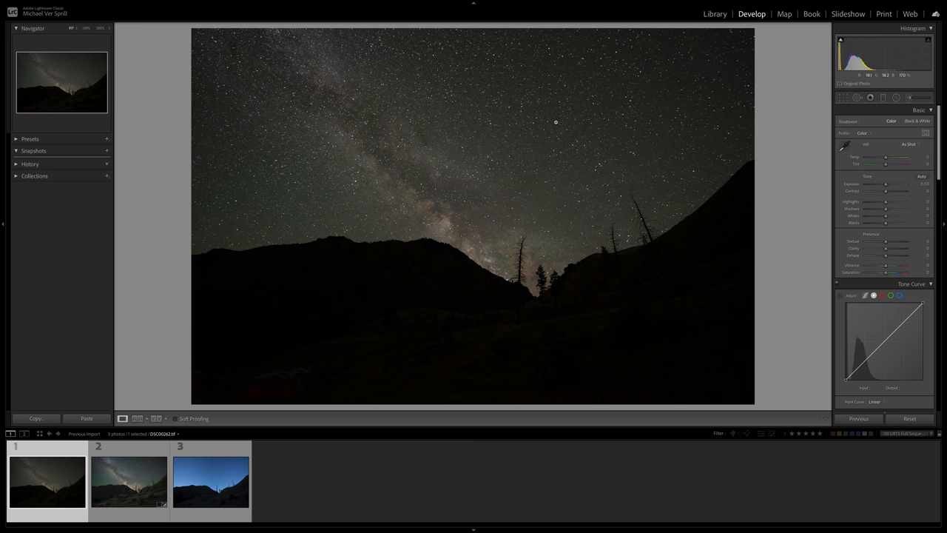
click(129, 481)
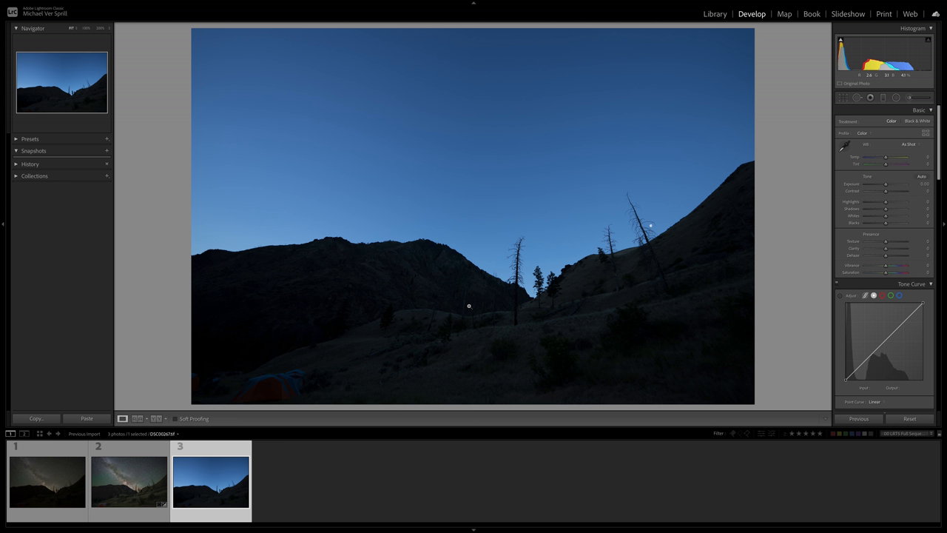
mouse_move(439, 198)
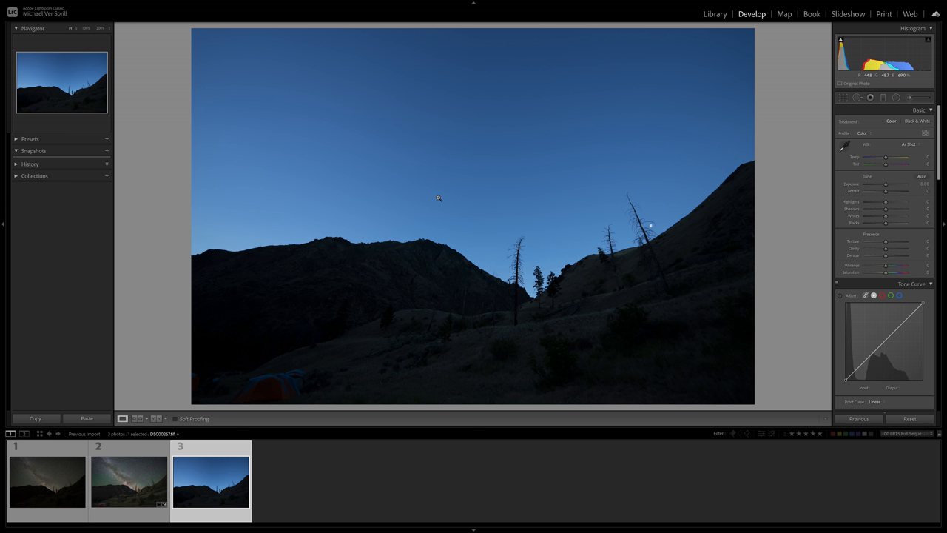
mouse_move(795, 100)
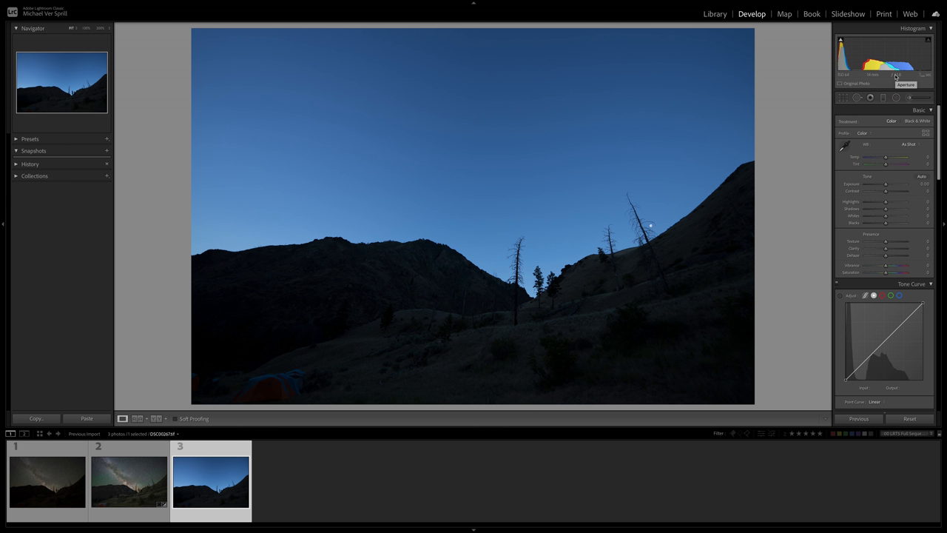
mouse_move(246, 313)
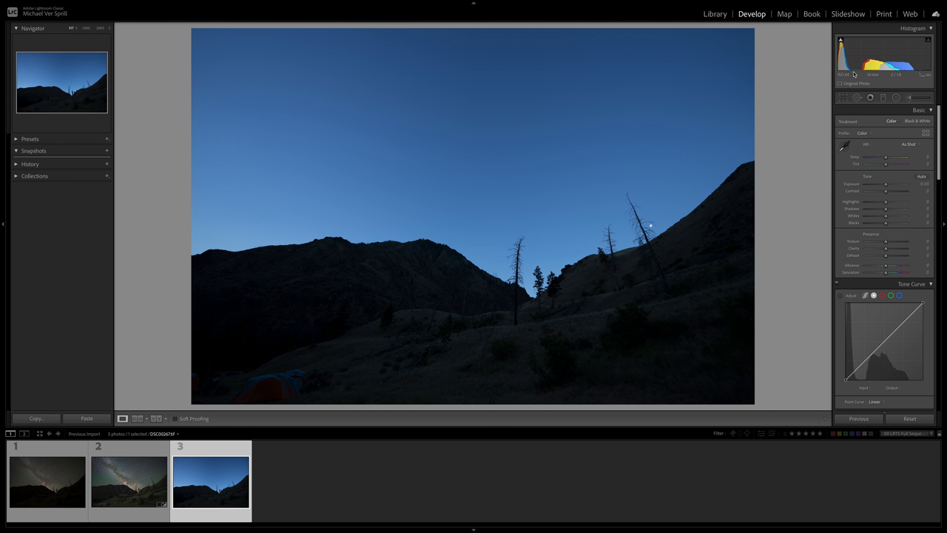
mouse_move(431, 366)
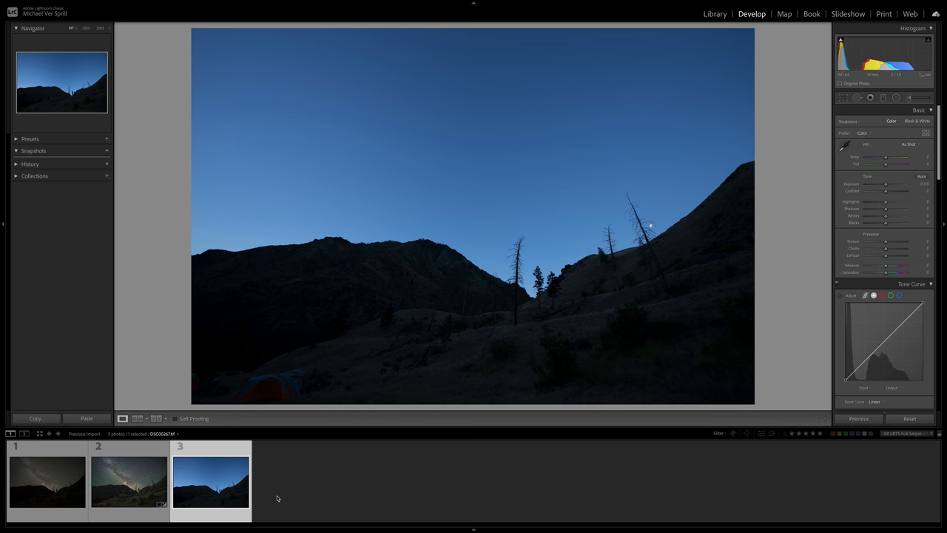
mouse_move(578, 253)
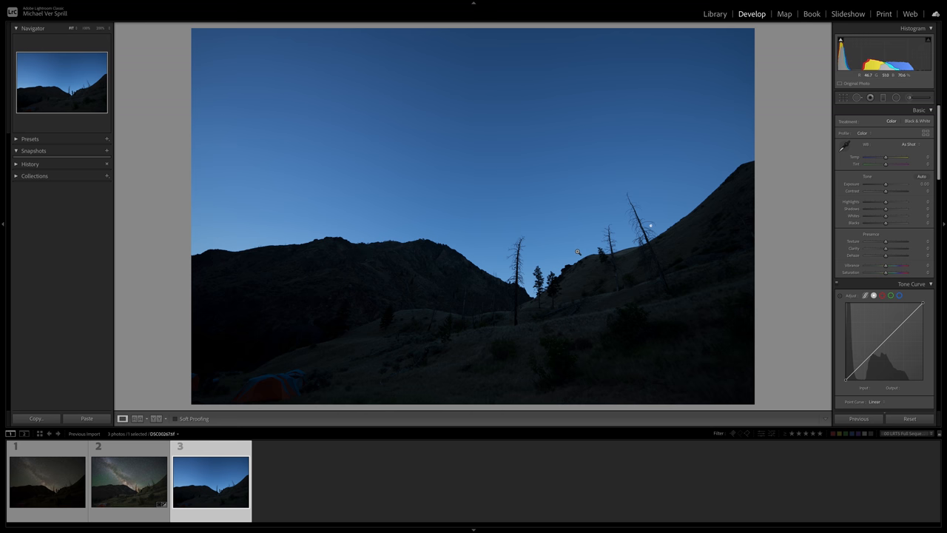
Step: Warm the Temp, cut Contrast to -30 and lift Shadows on the foreground photo
drag(877, 157, 893, 157)
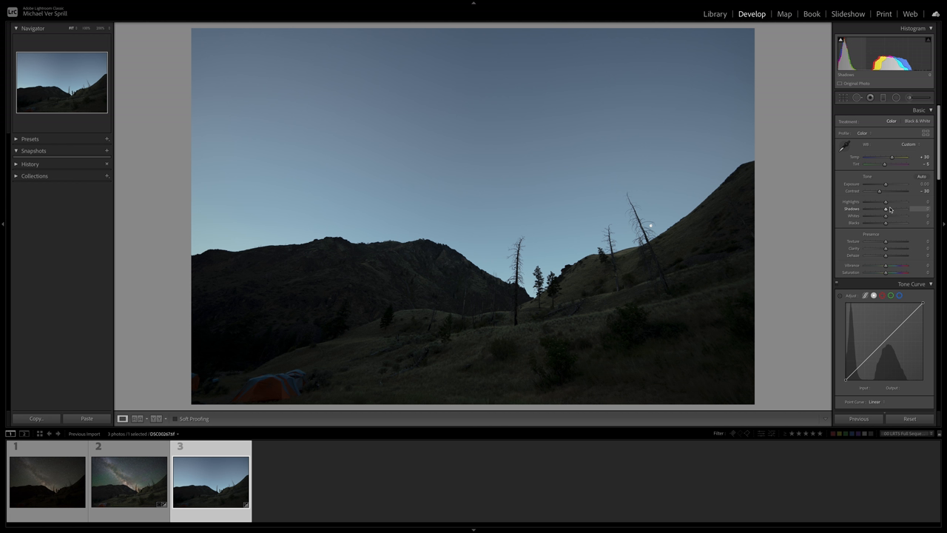
drag(885, 209, 891, 209)
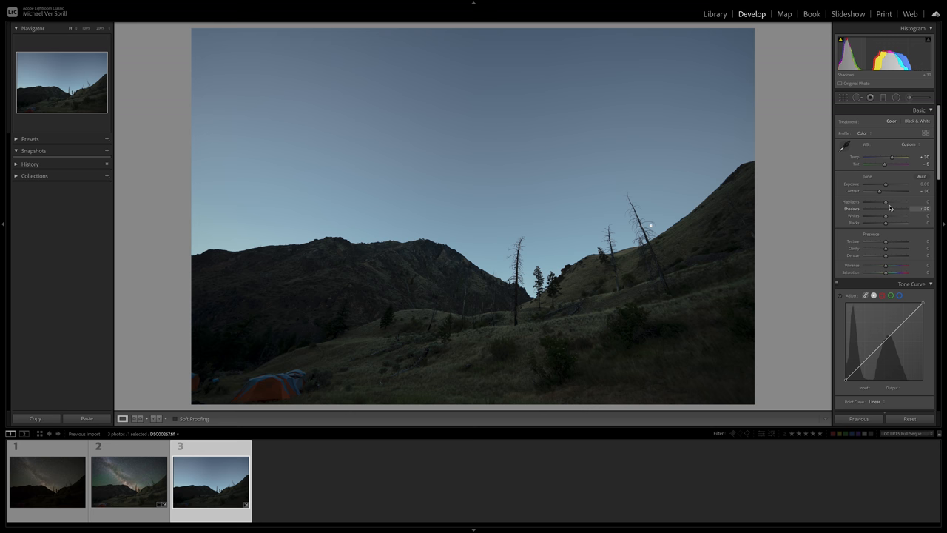
drag(886, 201, 858, 201)
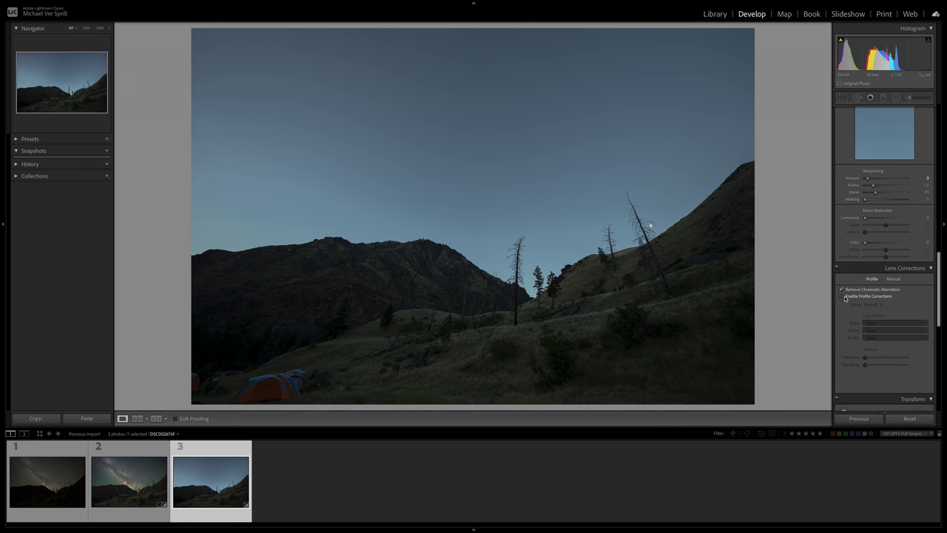
Step: Enable lens profile corrections for the foreground photo
click(842, 296)
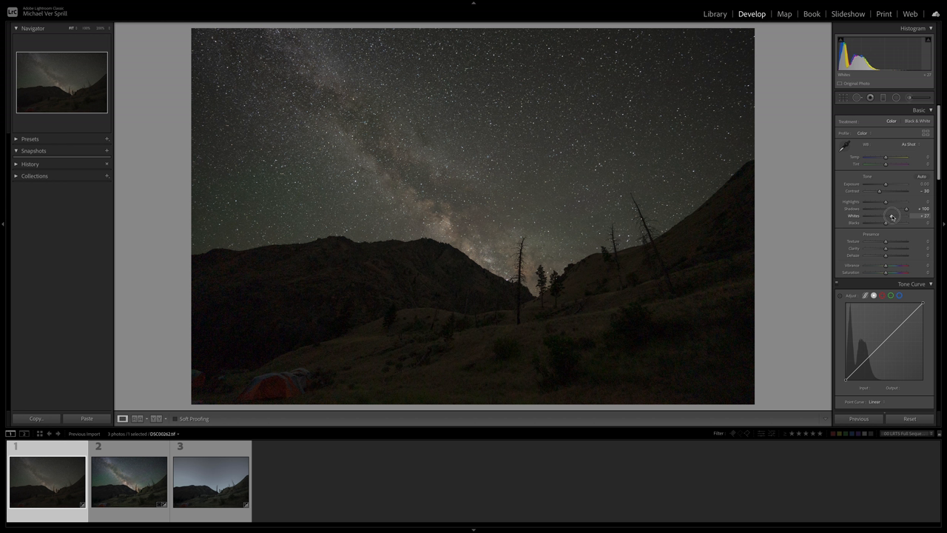
Step: Add +14 Clarity and a touch of vibrance to the Milky Way sky
drag(896, 216, 907, 216)
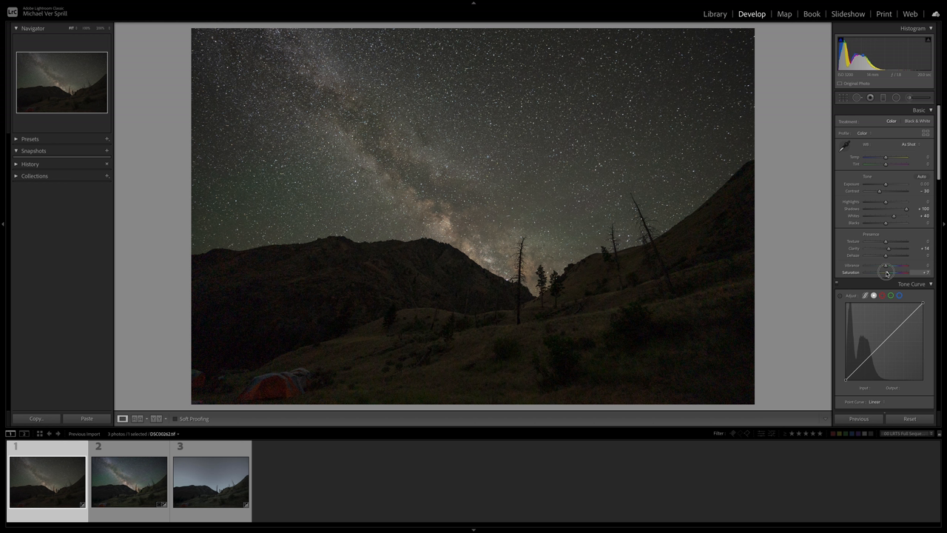
drag(885, 265, 889, 265)
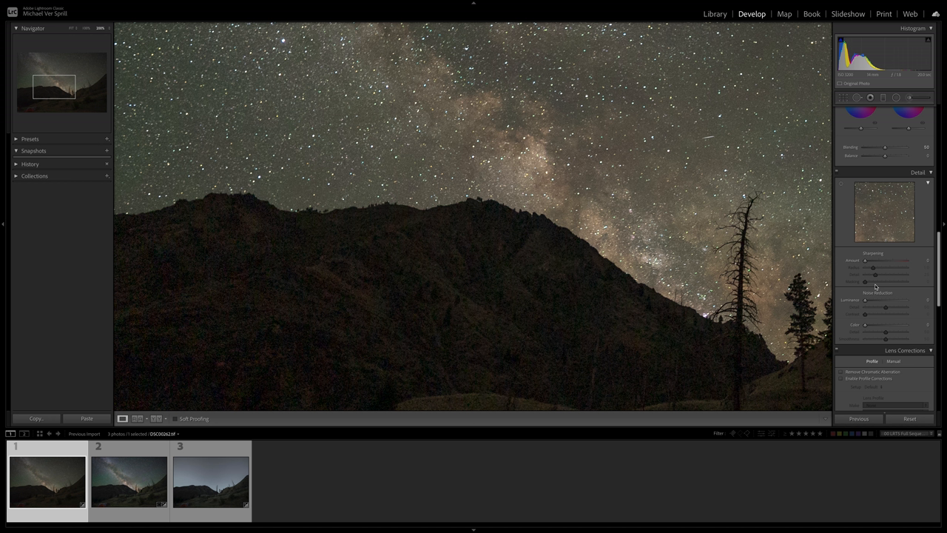
Step: Set luminance noise reduction to 10, color noise to 30 and sharpening amount to 10
drag(865, 300, 885, 300)
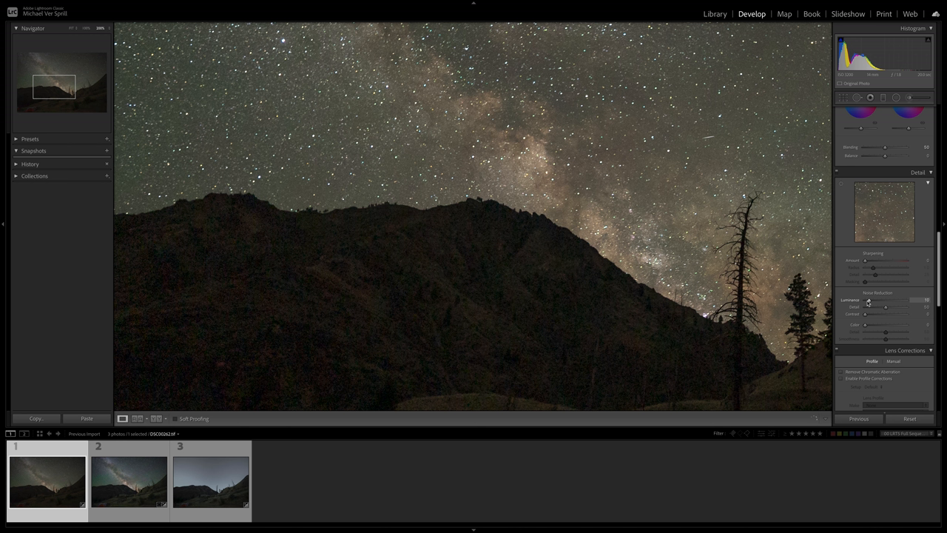
drag(864, 260, 888, 260)
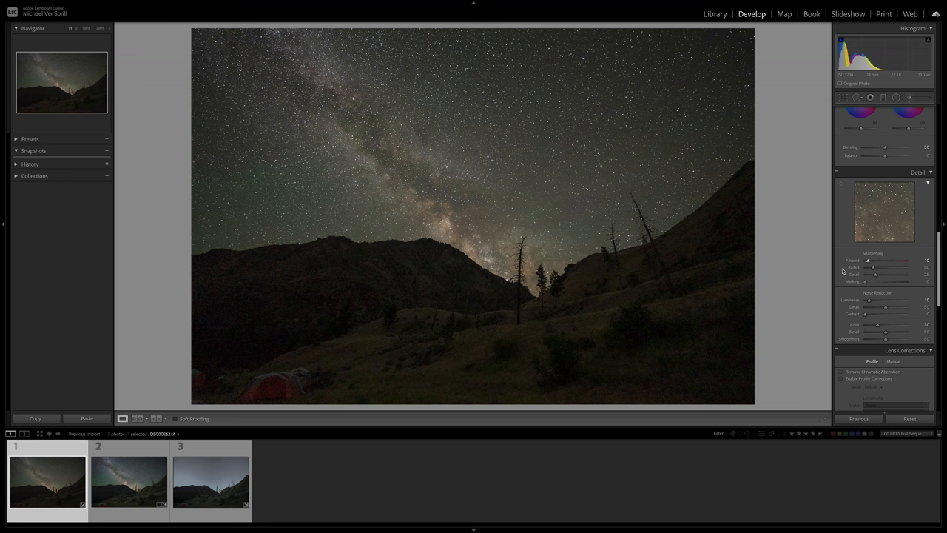
click(210, 481)
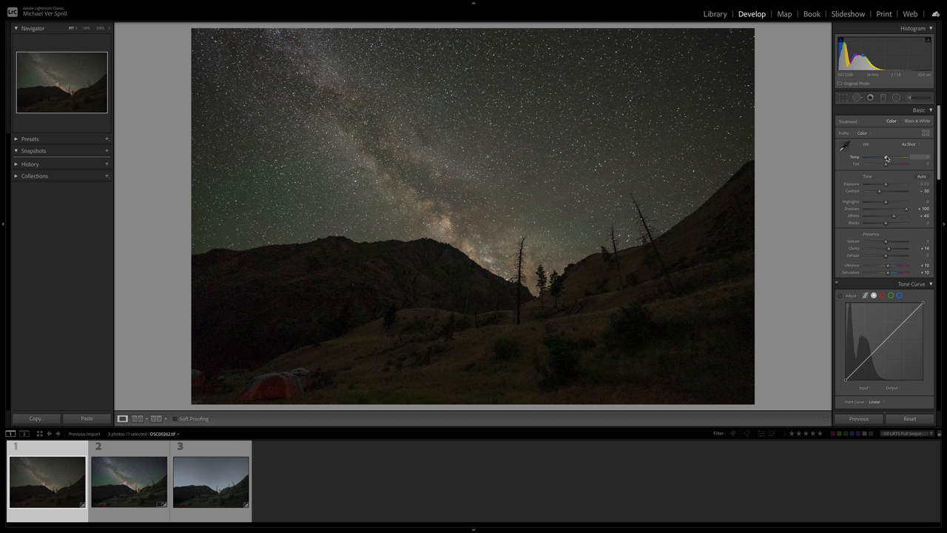
Step: Cool the Milky Way shot's white balance, then switch back to the foreground exposure
drag(888, 158, 883, 158)
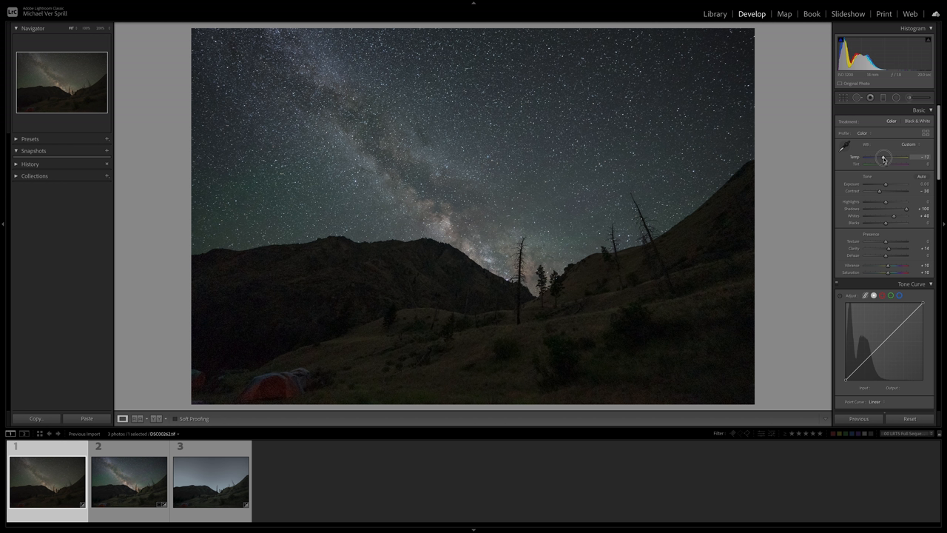
drag(885, 157, 882, 157)
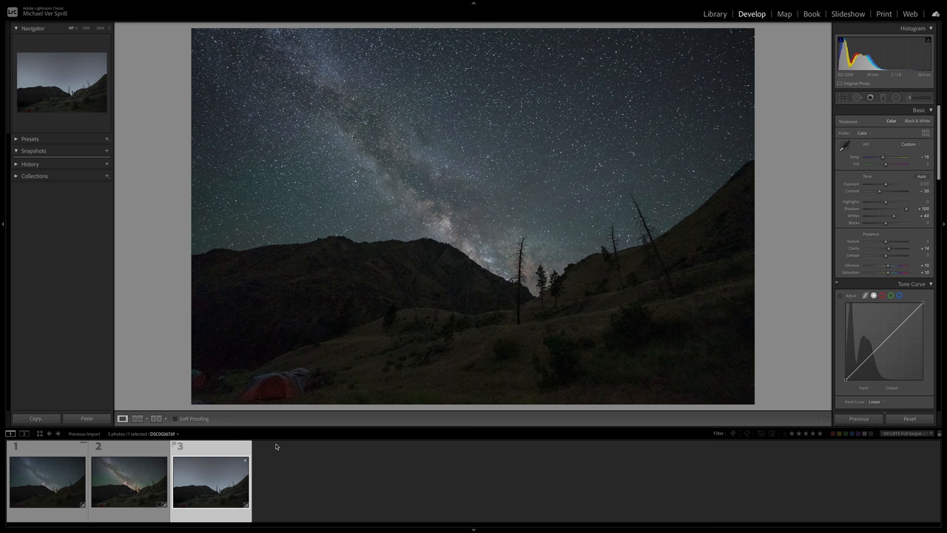
click(47, 481)
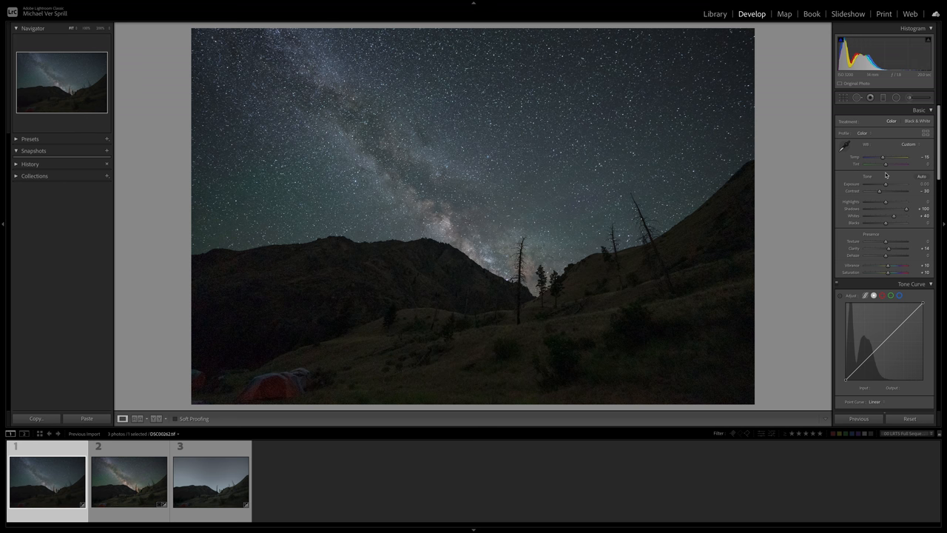
click(211, 479)
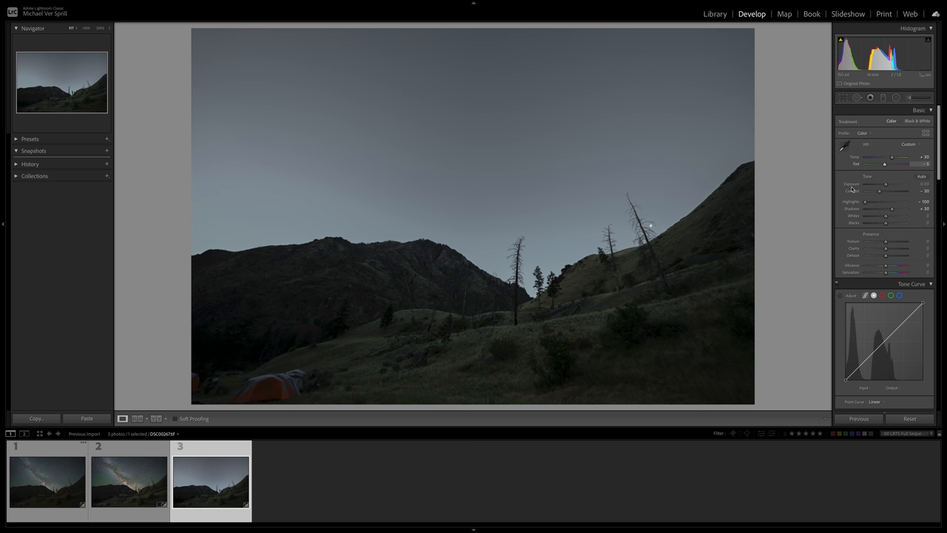
Step: Set Temp to +37 and Tint to +1, adjust the yellow hue, and test Shadows
drag(892, 163, 886, 164)
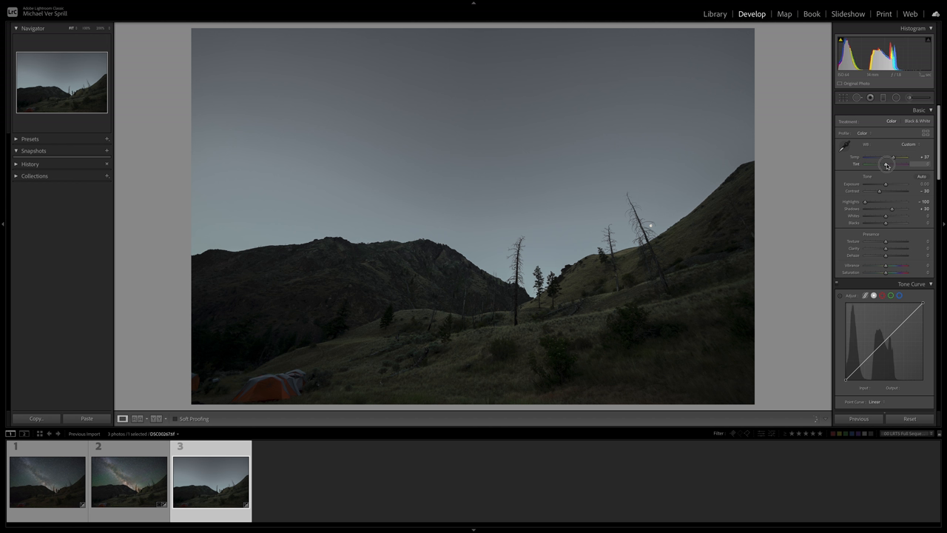
drag(888, 164, 865, 163)
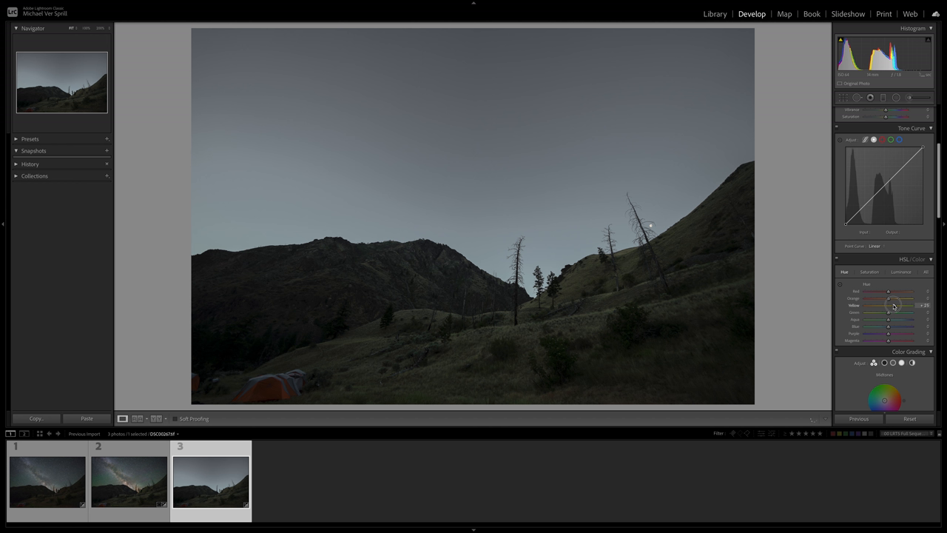
click(869, 272)
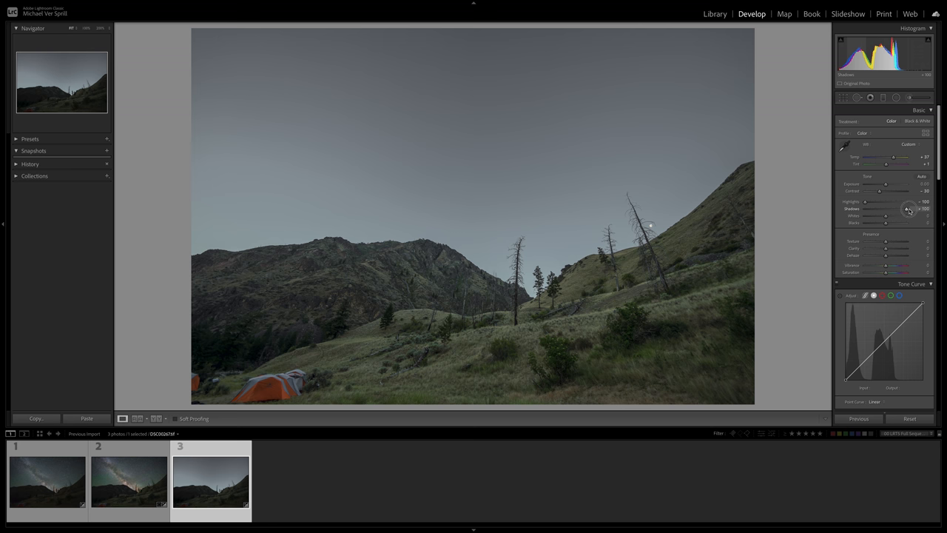
drag(903, 214, 881, 214)
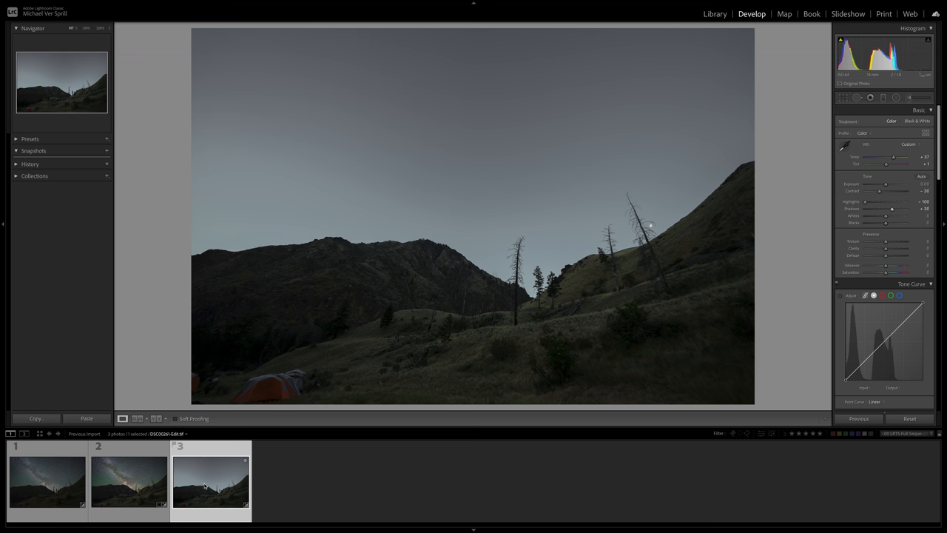
Step: Send the selected exposures to Photoshop with Edit In > Open as Layers
right_click(130, 481)
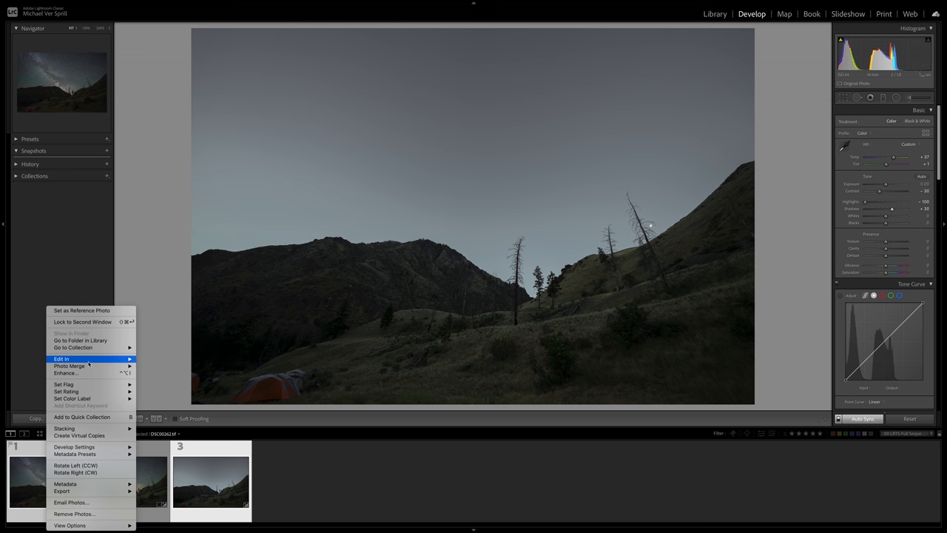
click(61, 359)
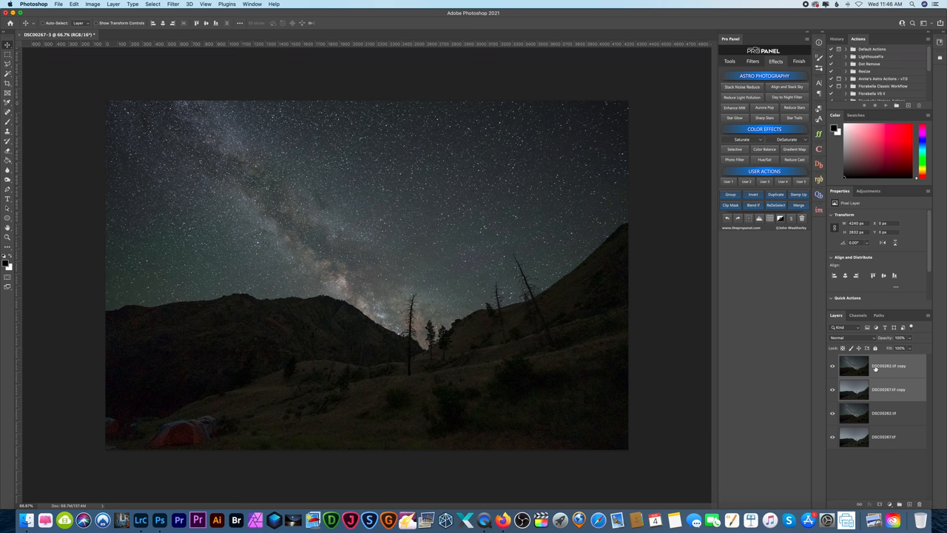
Step: Auto-align the top two exposure layers using Auto projection
click(888, 366)
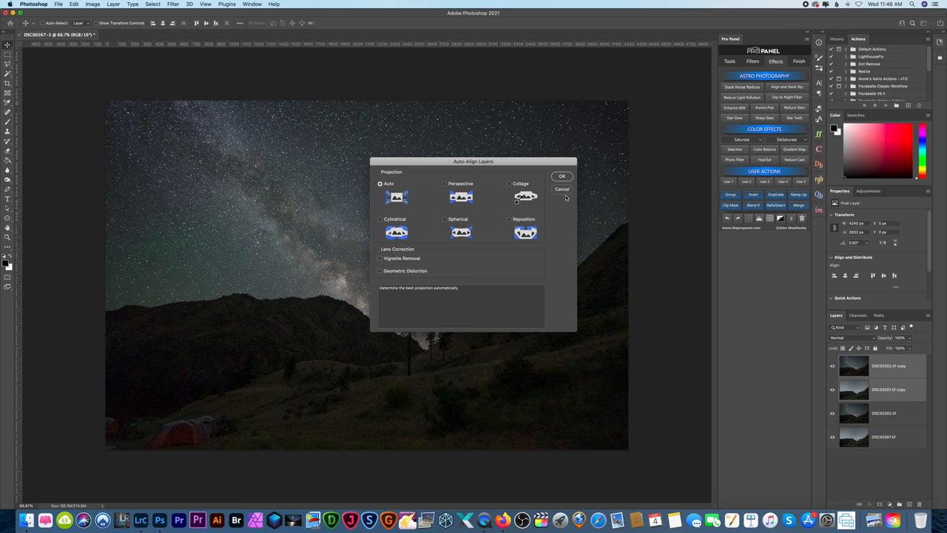
click(561, 177)
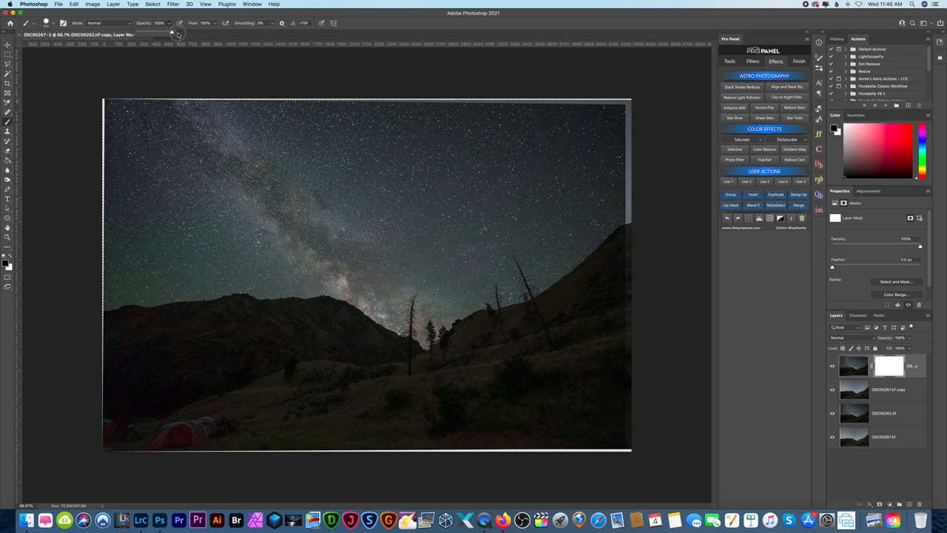
Step: Add a mask to the top layer and paint black over the foreground hills
click(46, 22)
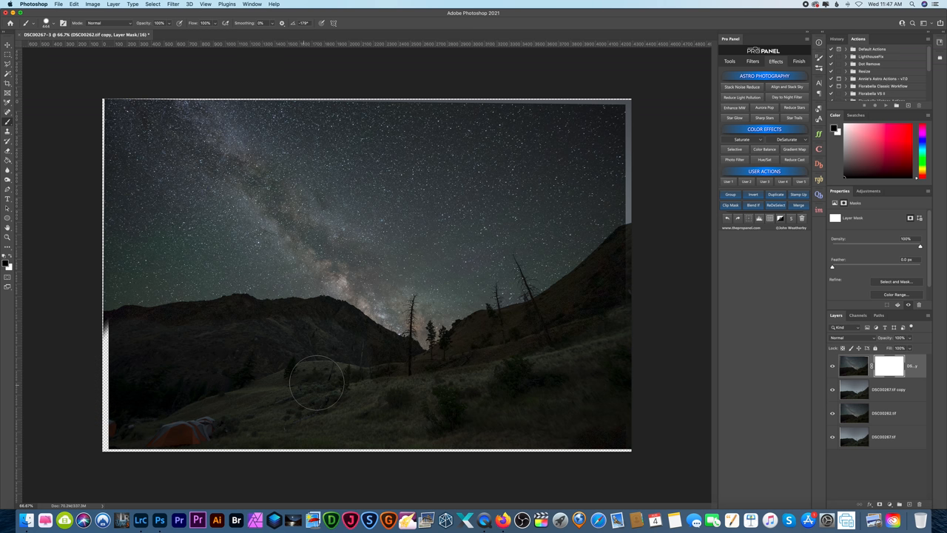
drag(318, 382, 599, 333)
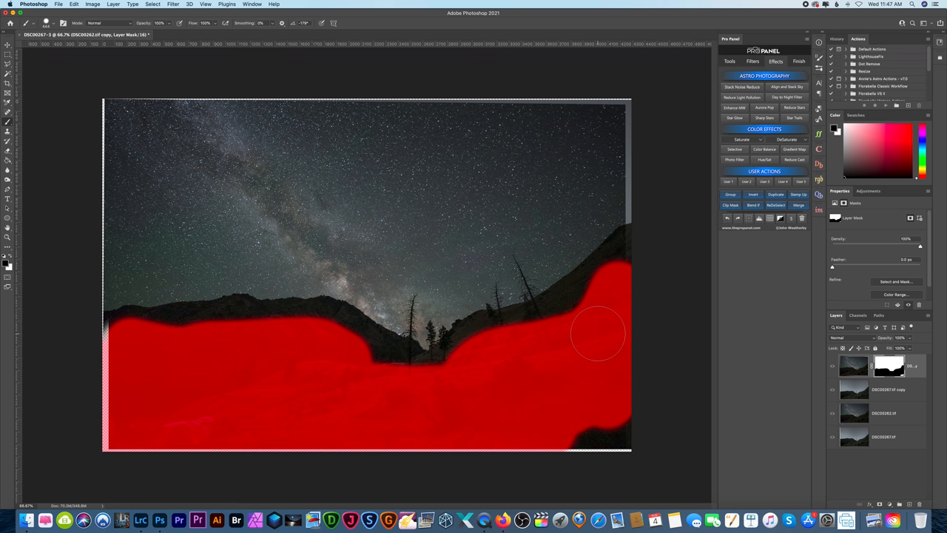
Step: Paint the mask black over the right hillside, left ridgeline, valley and tree edges
drag(598, 334, 615, 281)
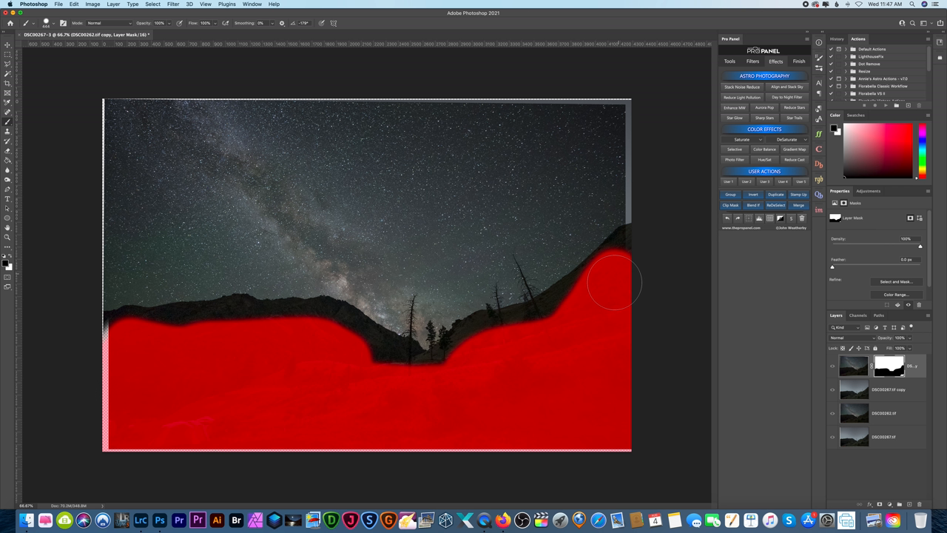
drag(615, 285, 207, 337)
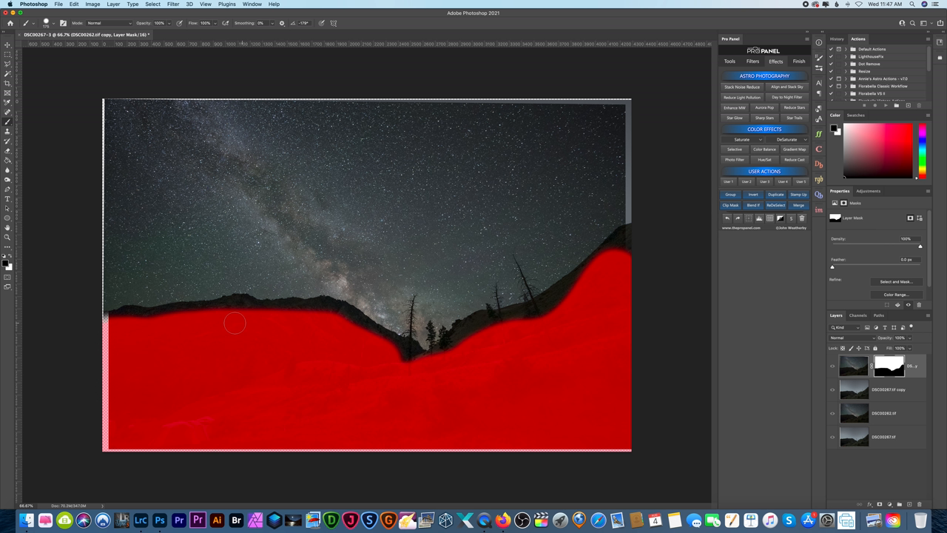
drag(235, 322, 410, 353)
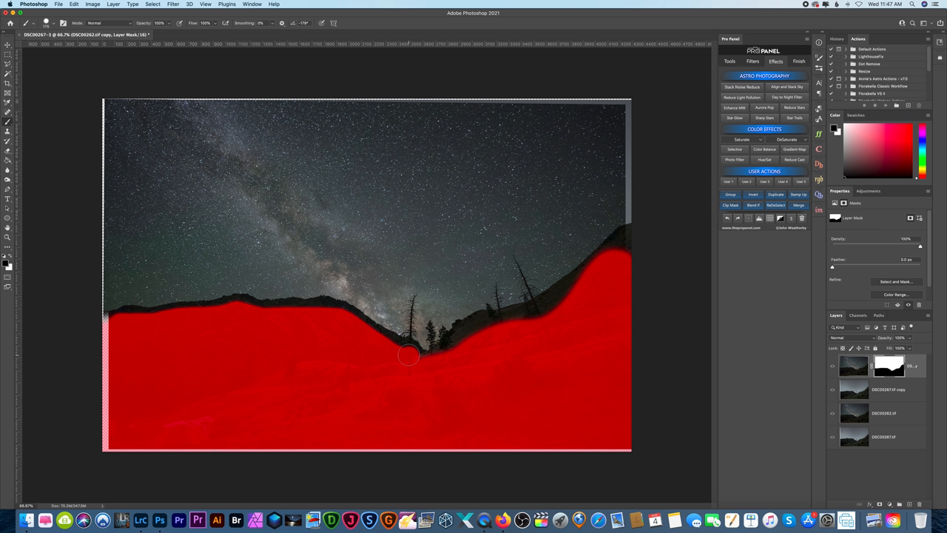
drag(411, 355, 624, 249)
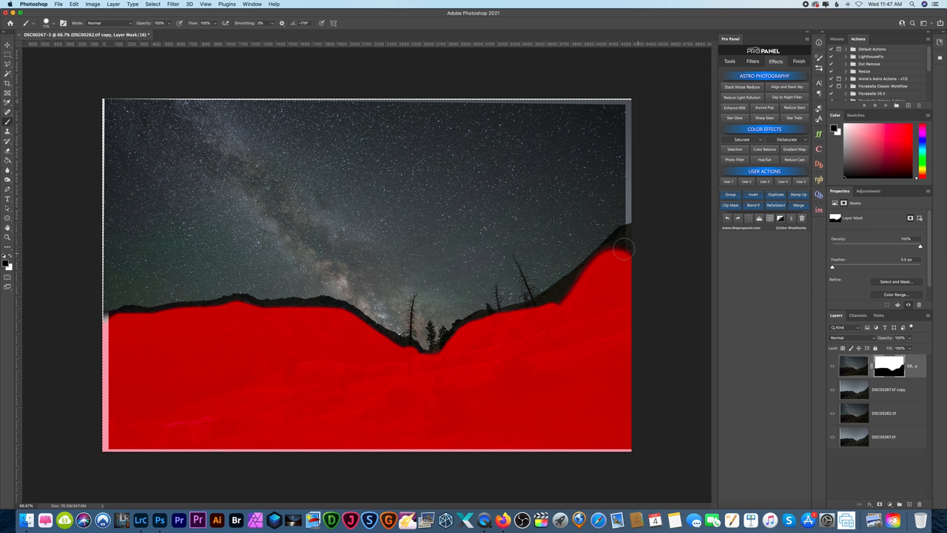
drag(624, 250, 320, 359)
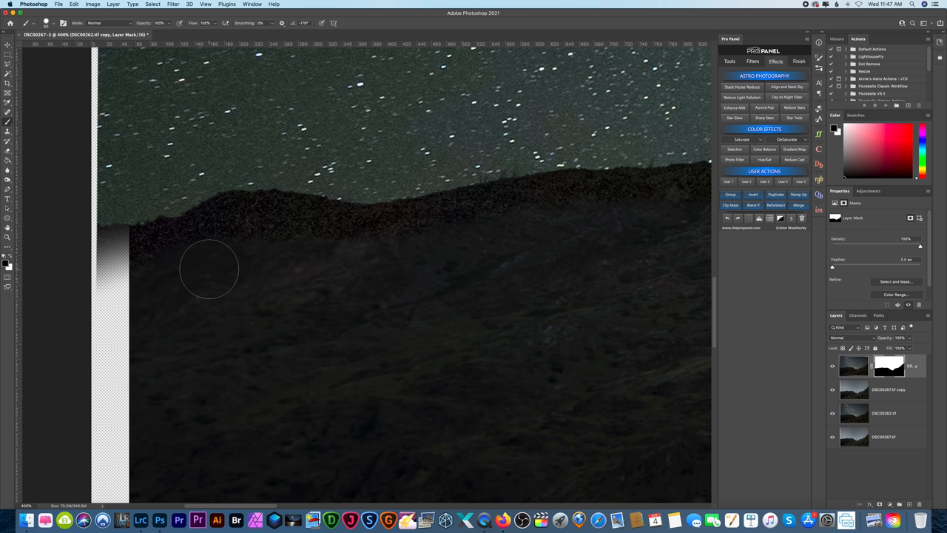
Step: Brush the mask over the transparent strip at the foreground's far left edge
drag(210, 269, 202, 233)
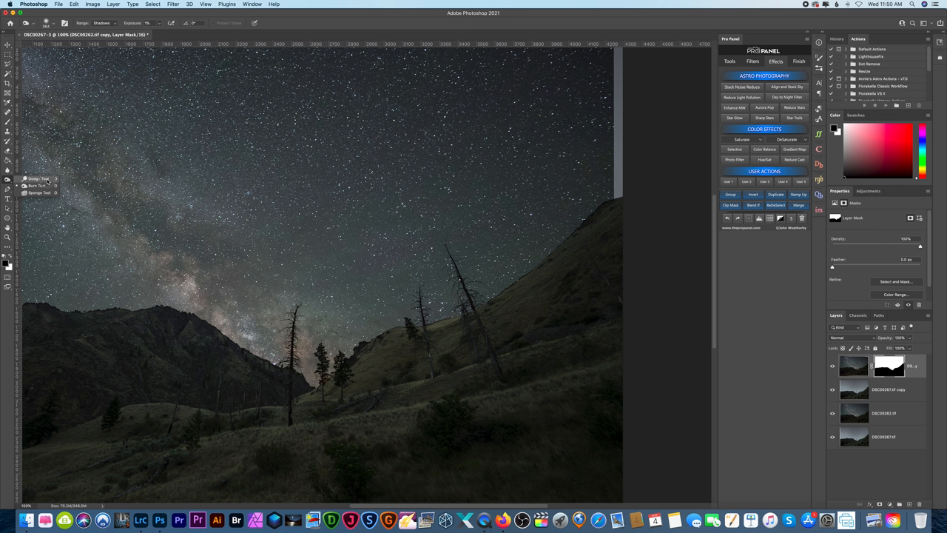
mouse_move(475, 288)
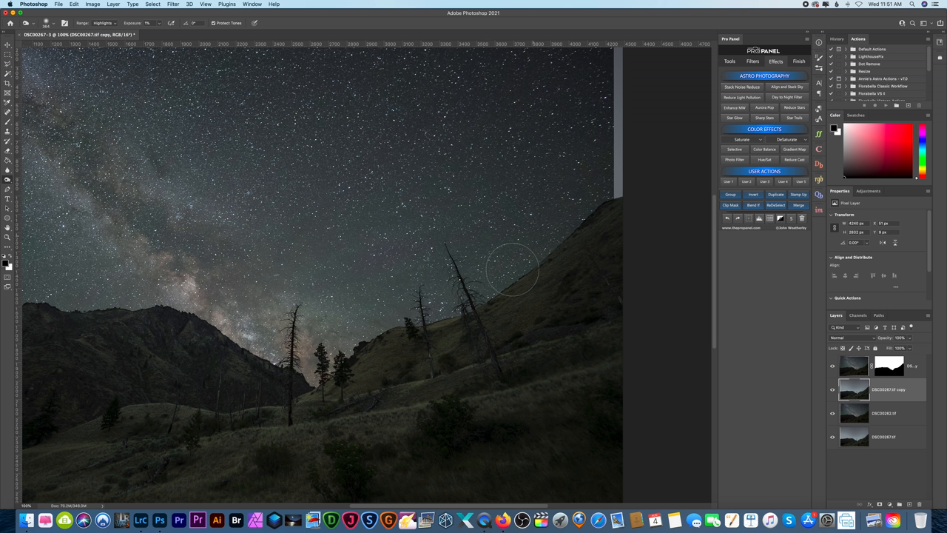
mouse_move(446, 319)
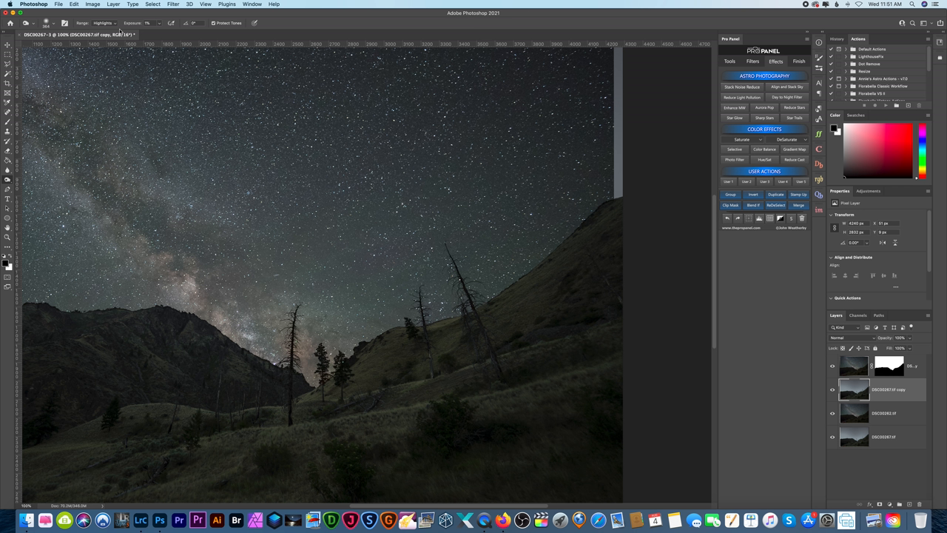
Step: Start setting up the Dodge Tool for the DSC00267.tif copy layer
click(103, 22)
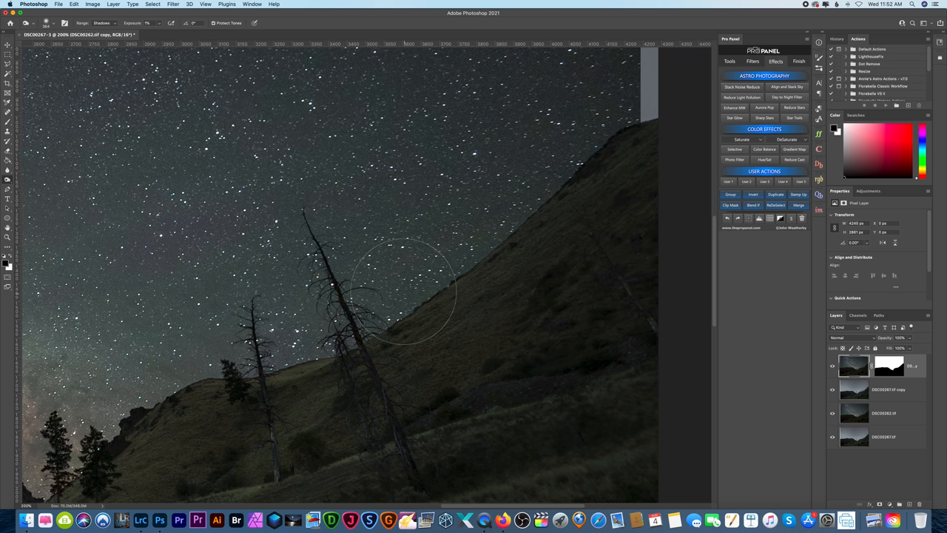
mouse_move(244, 148)
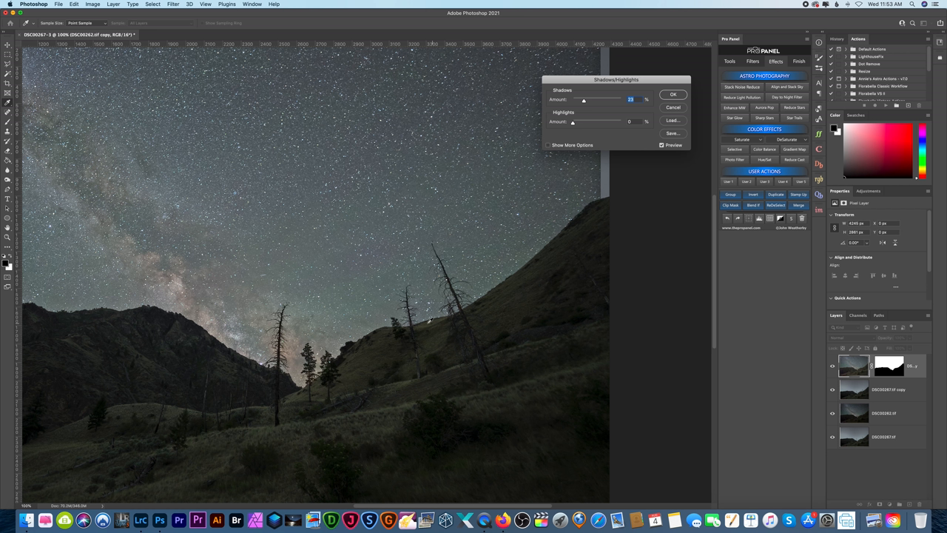
Step: Set the Shadows/Highlights Shadows Amount to 21%
drag(585, 100, 582, 100)
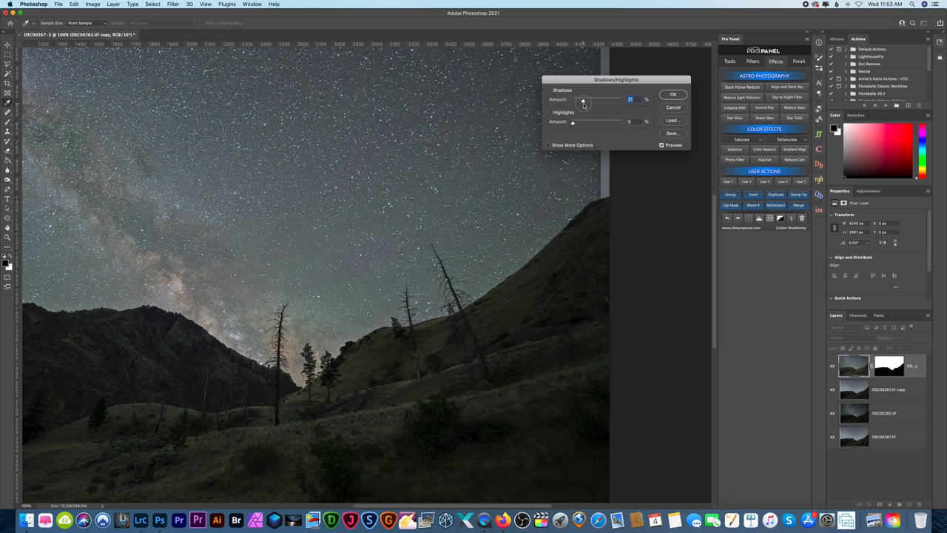
click(673, 94)
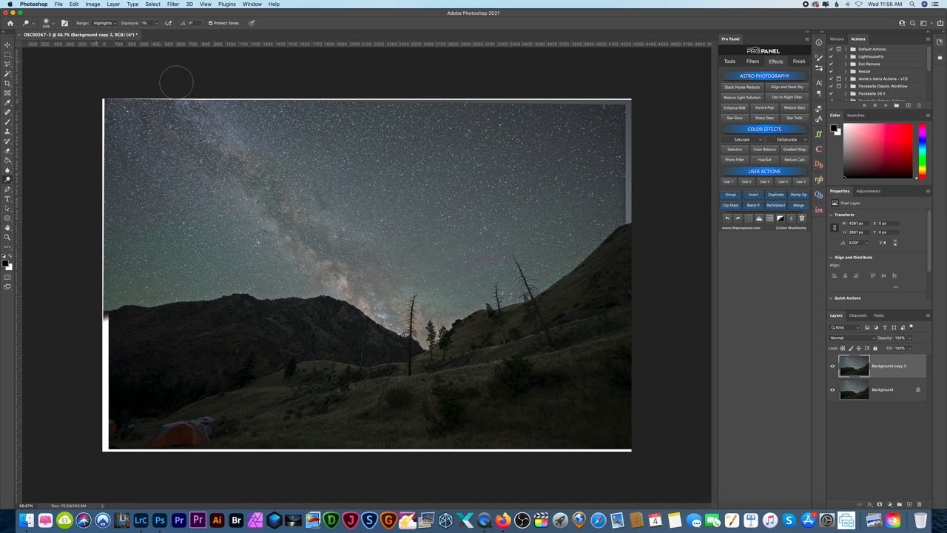
Step: Dodge the highlights across the sky and adjust the tone of the left sky
drag(176, 82, 362, 290)
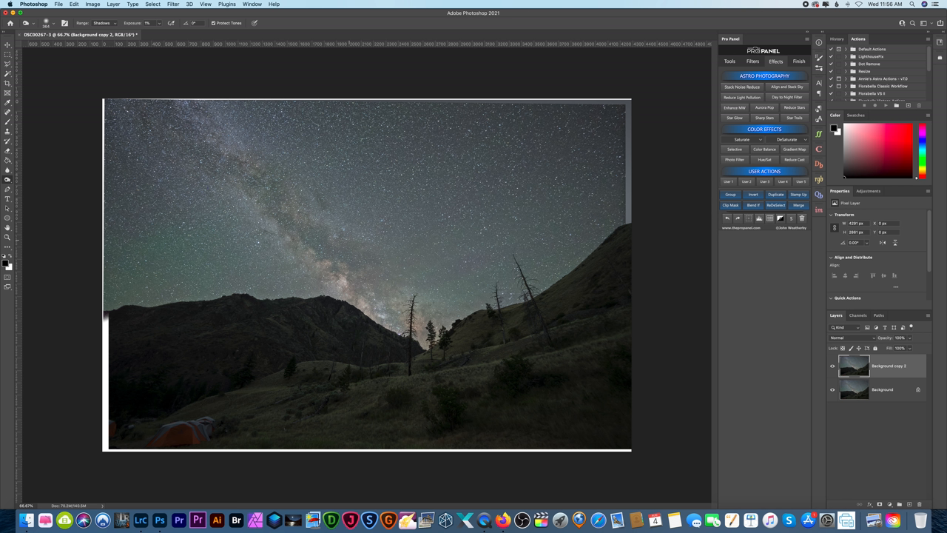
mouse_move(159, 265)
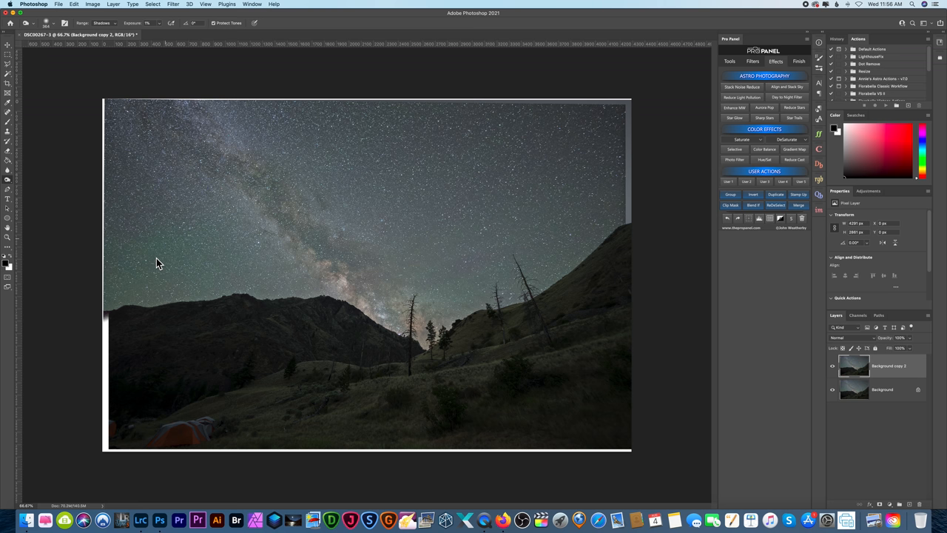
click(41, 23)
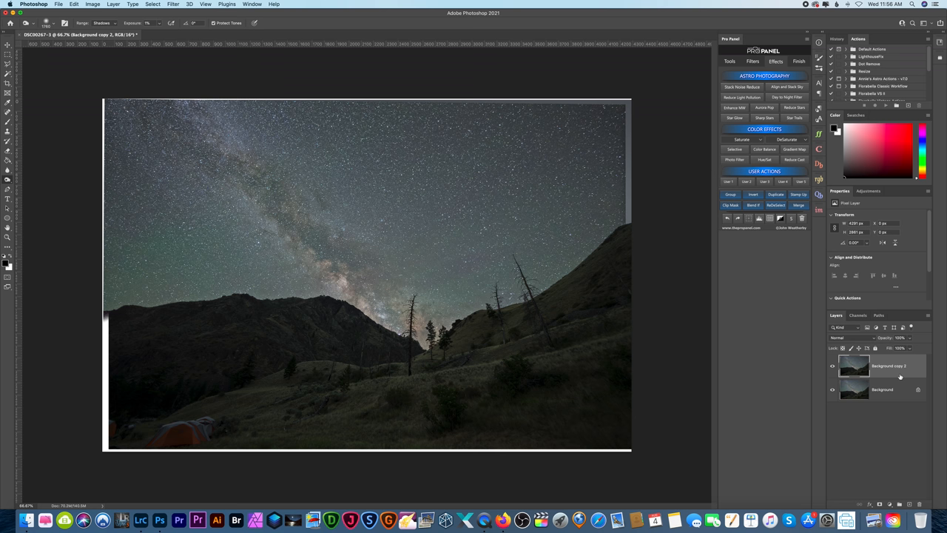
click(173, 4)
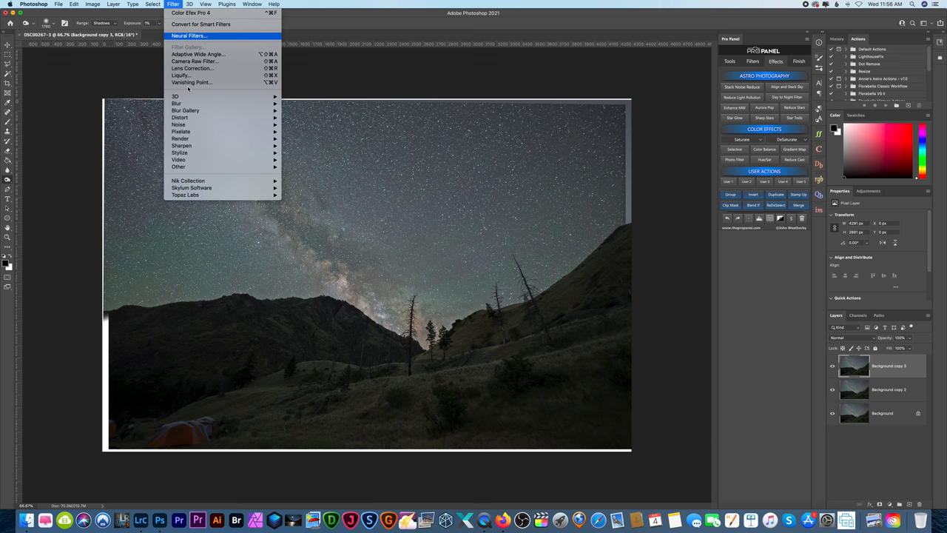
Step: Launch Color Efex Pro 4 on the duplicated top layer
click(191, 13)
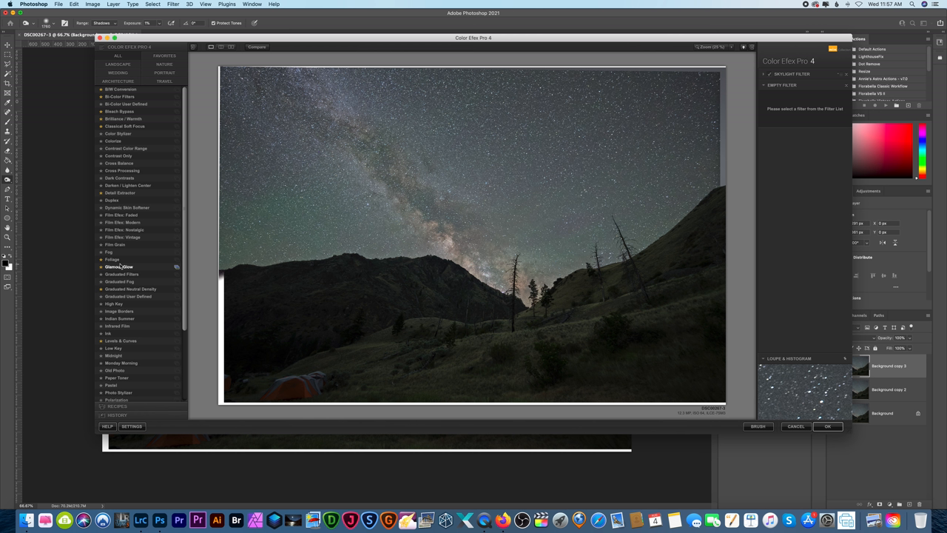
Step: Apply Glamour Glow with adjusted glow strength and saturation back to Photoshop
click(119, 266)
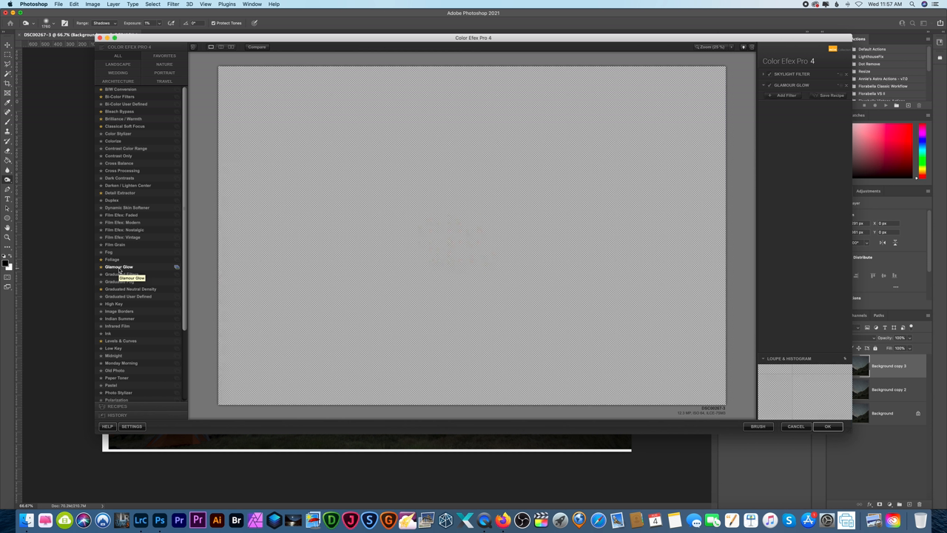
click(119, 266)
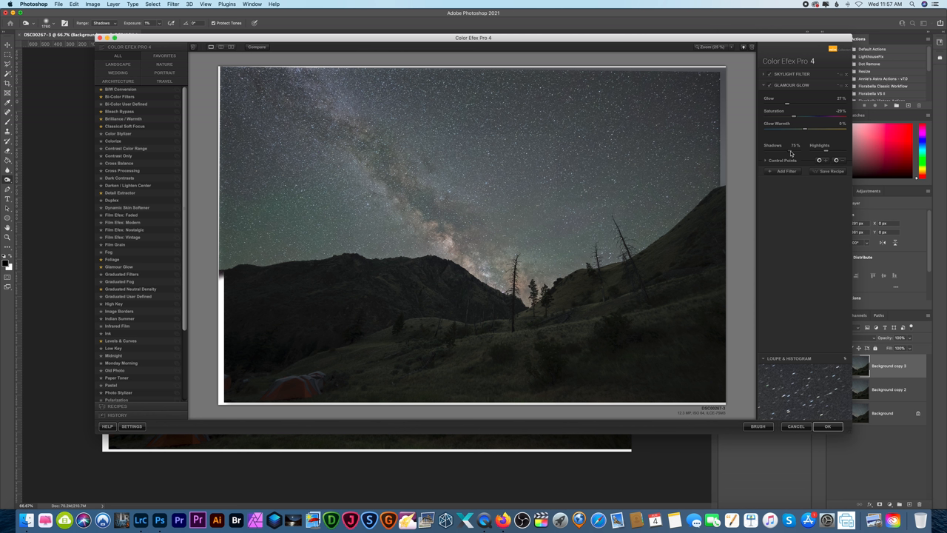
drag(794, 116, 811, 116)
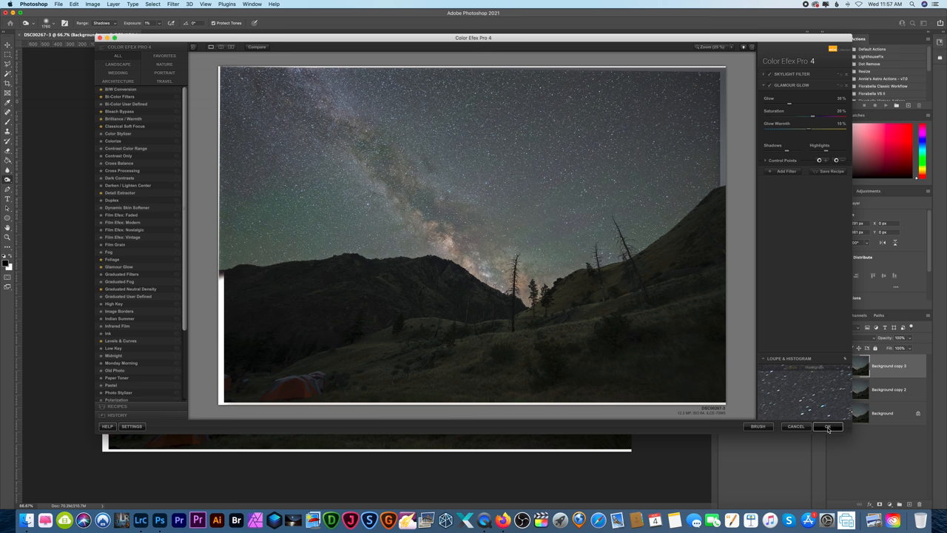
click(828, 427)
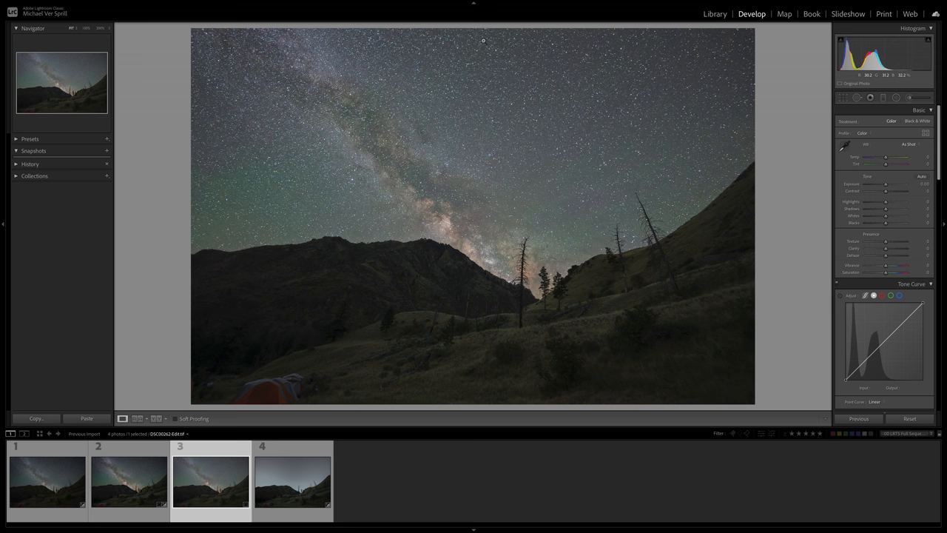
Step: Raise Contrast to +14 and lower a shadow point on the Tone Curve
drag(873, 191, 896, 191)
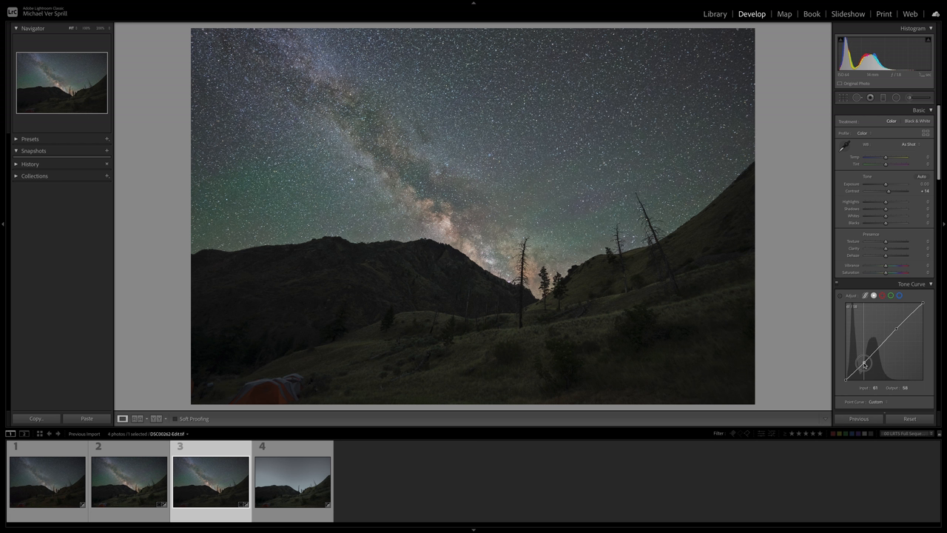
drag(864, 362, 896, 327)
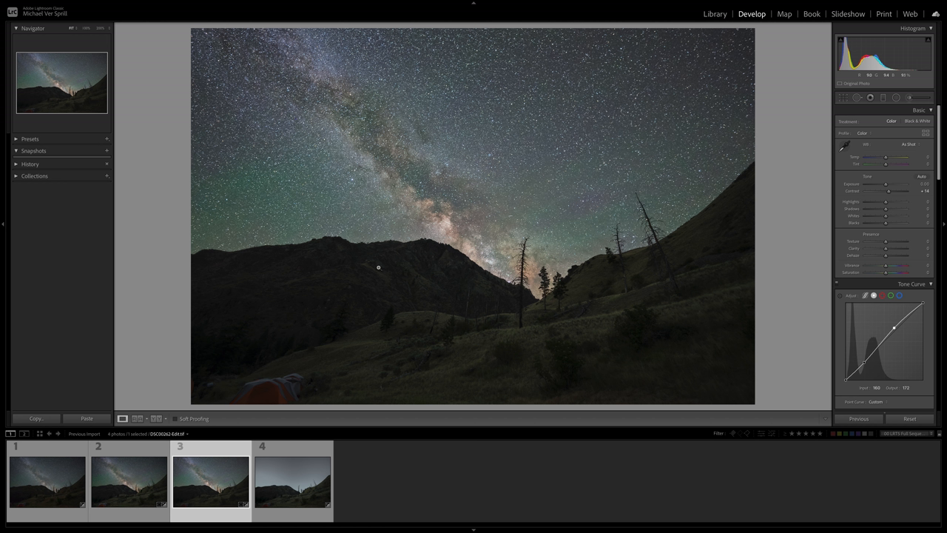